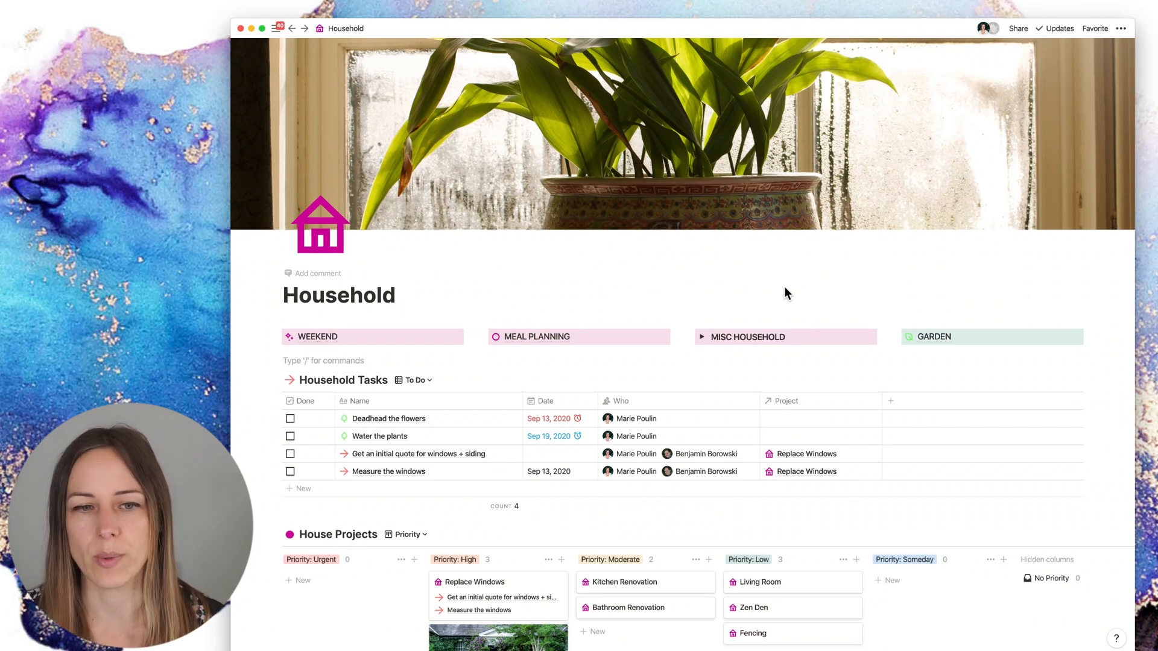
{"action": "mouse_move", "coordinate": [783, 295]}
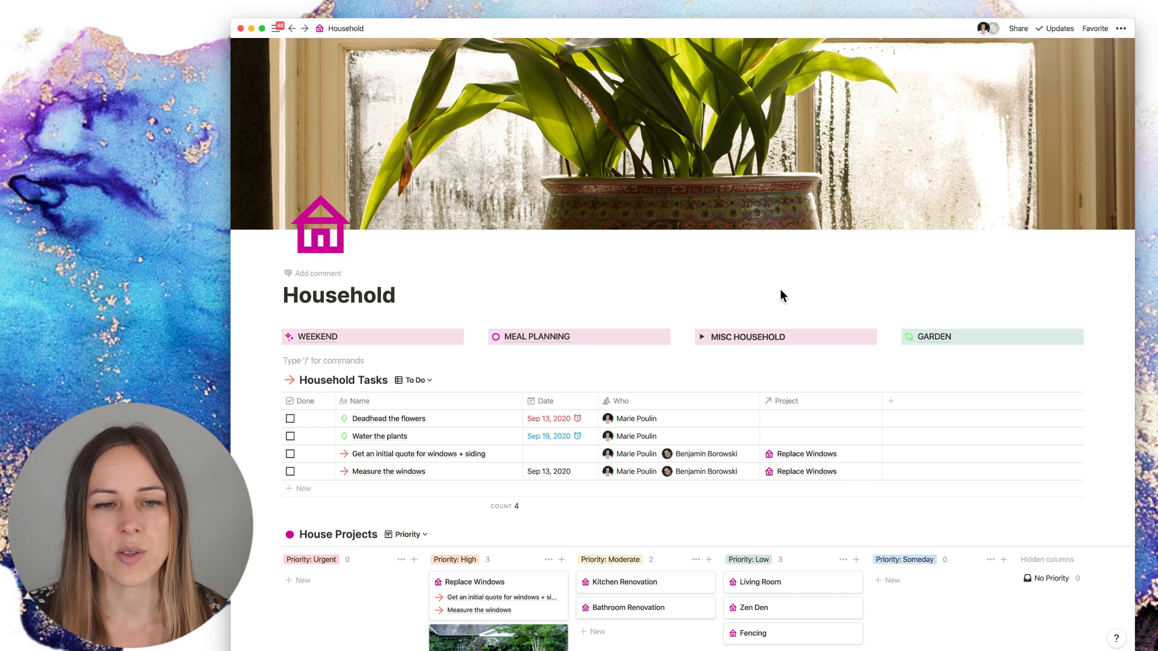
- Create a 'New Project' card in the Urgent group and preview its properties
{"action": "scroll", "scroll_direction": "down", "scroll_amount": 3}
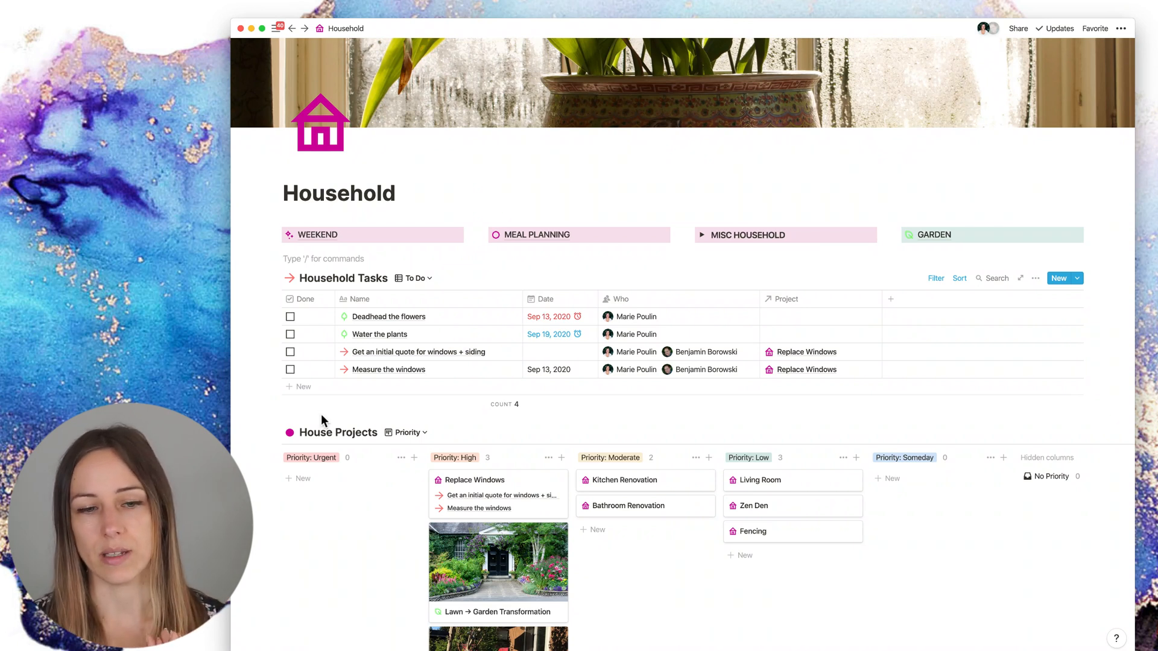
{"action": "left_click", "coordinate": [322, 259]}
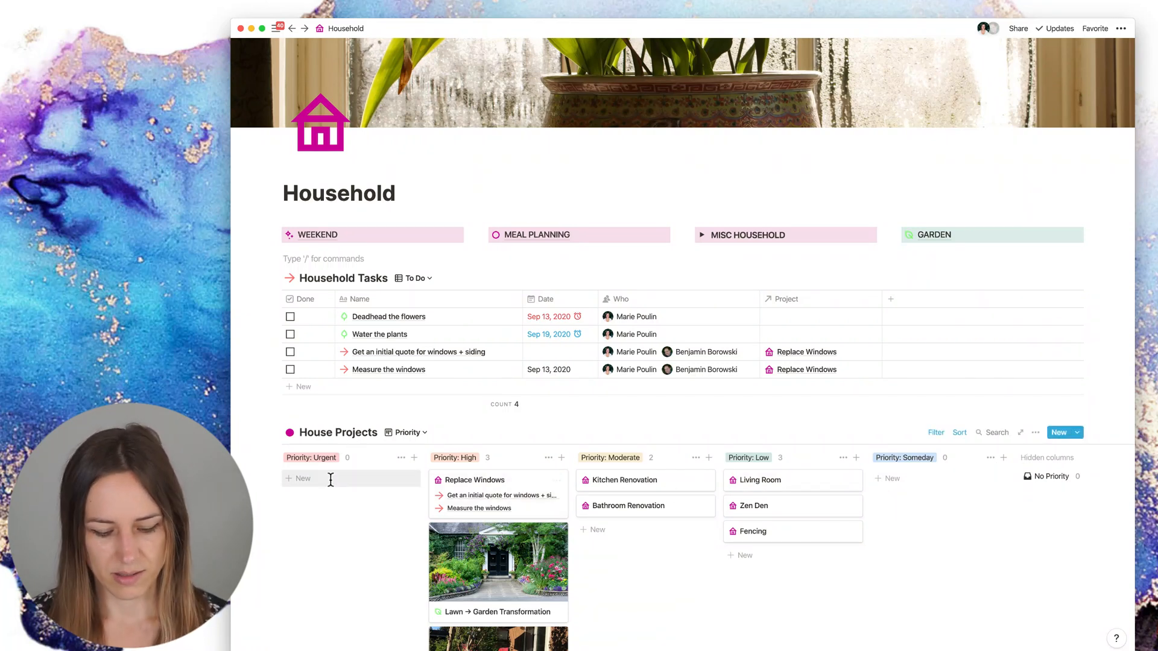
{"action": "type", "text": "New P"}
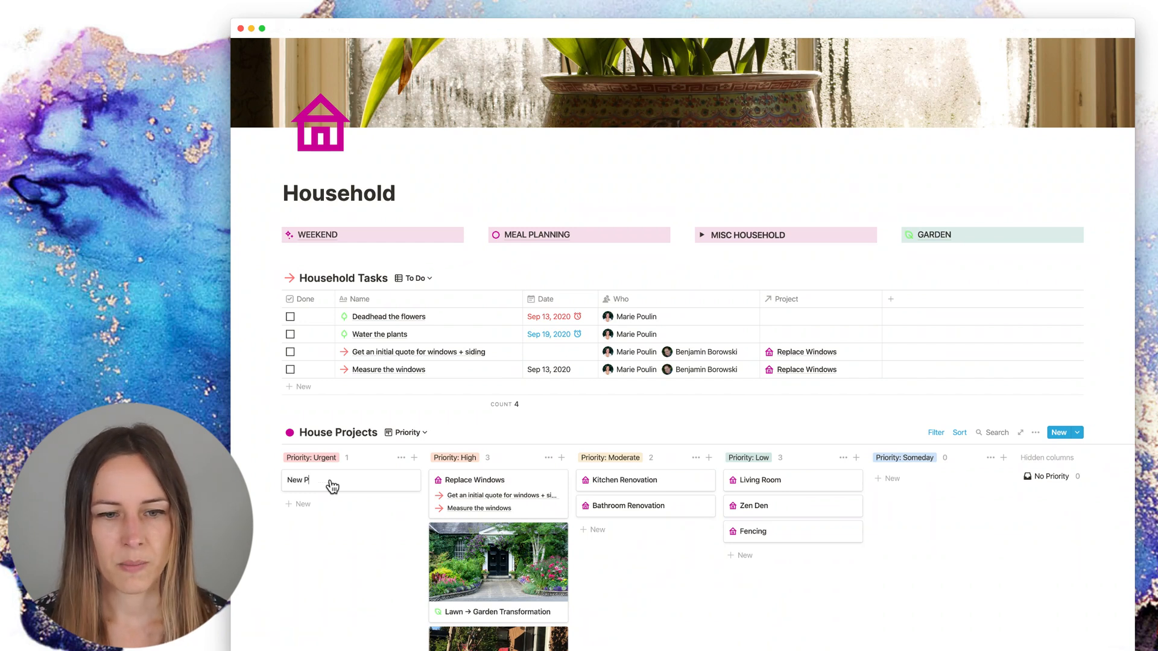
{"action": "left_click", "coordinate": [297, 480]}
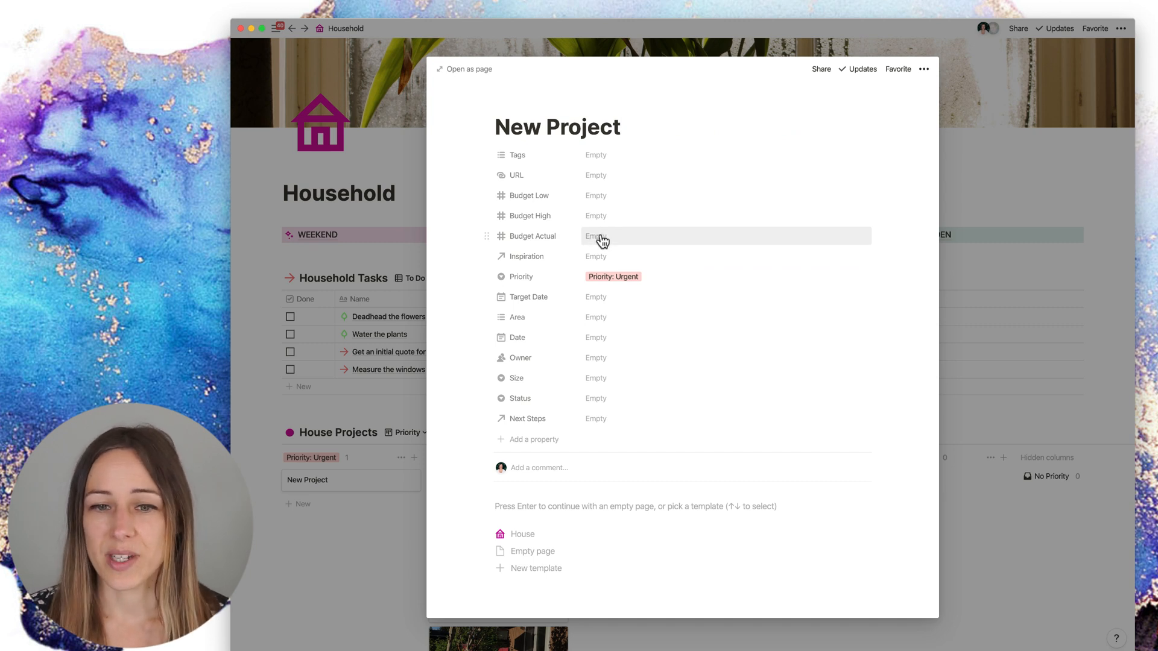
{"action": "left_click", "coordinate": [595, 257]}
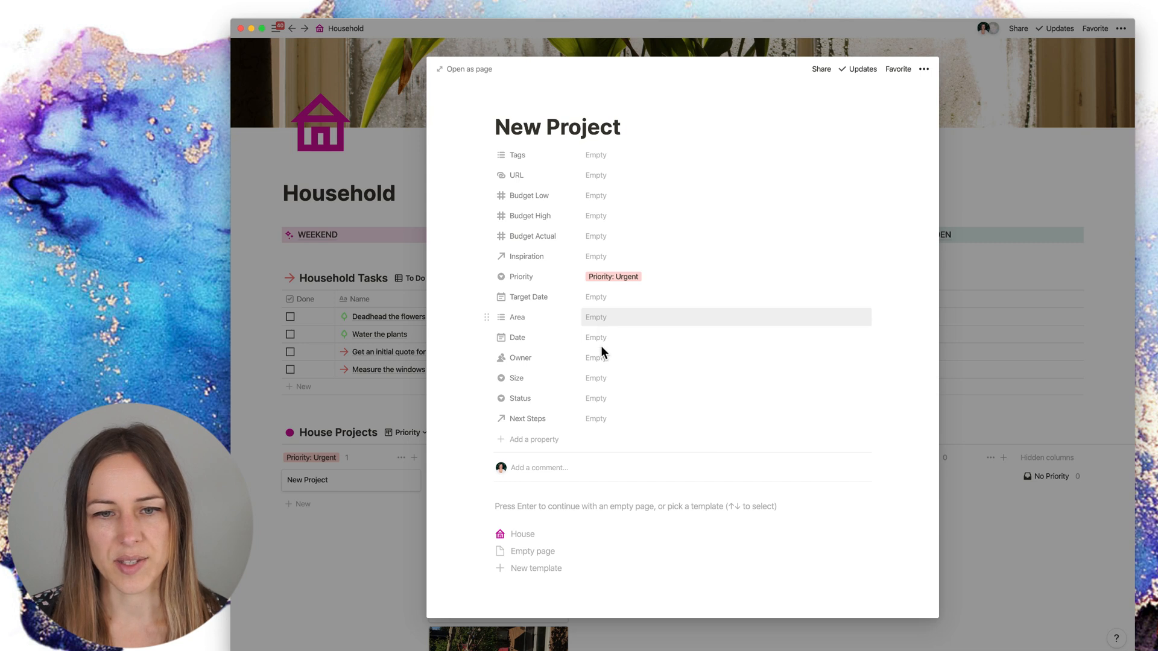
{"action": "mouse_move", "coordinate": [605, 402]}
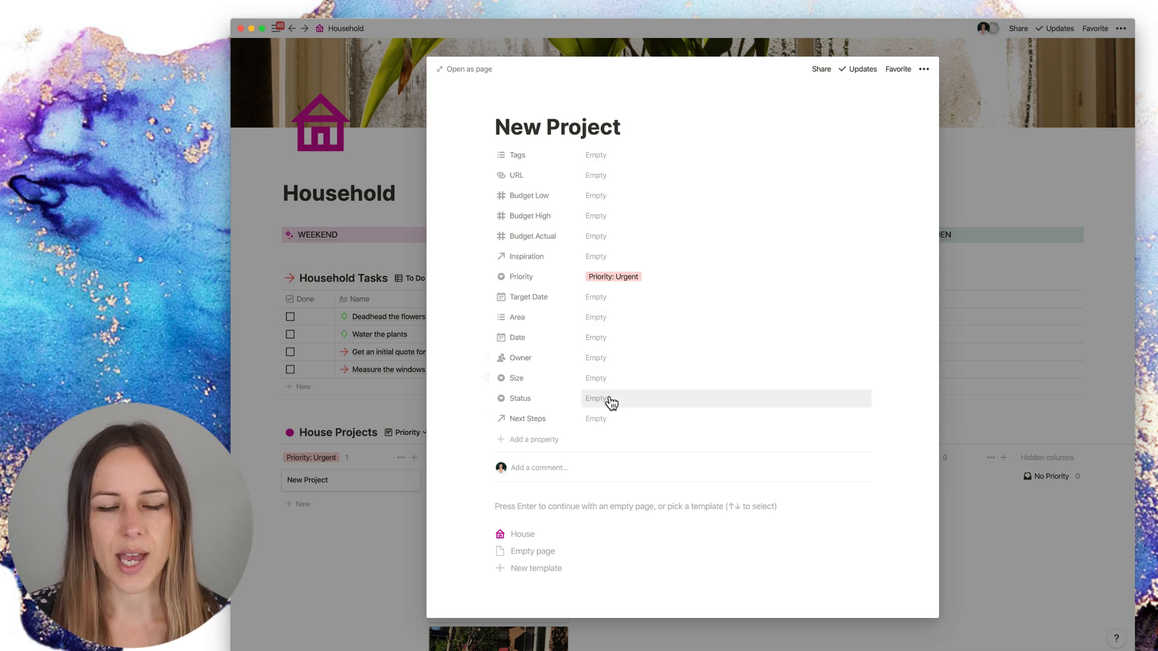
{"action": "mouse_move", "coordinate": [598, 175]}
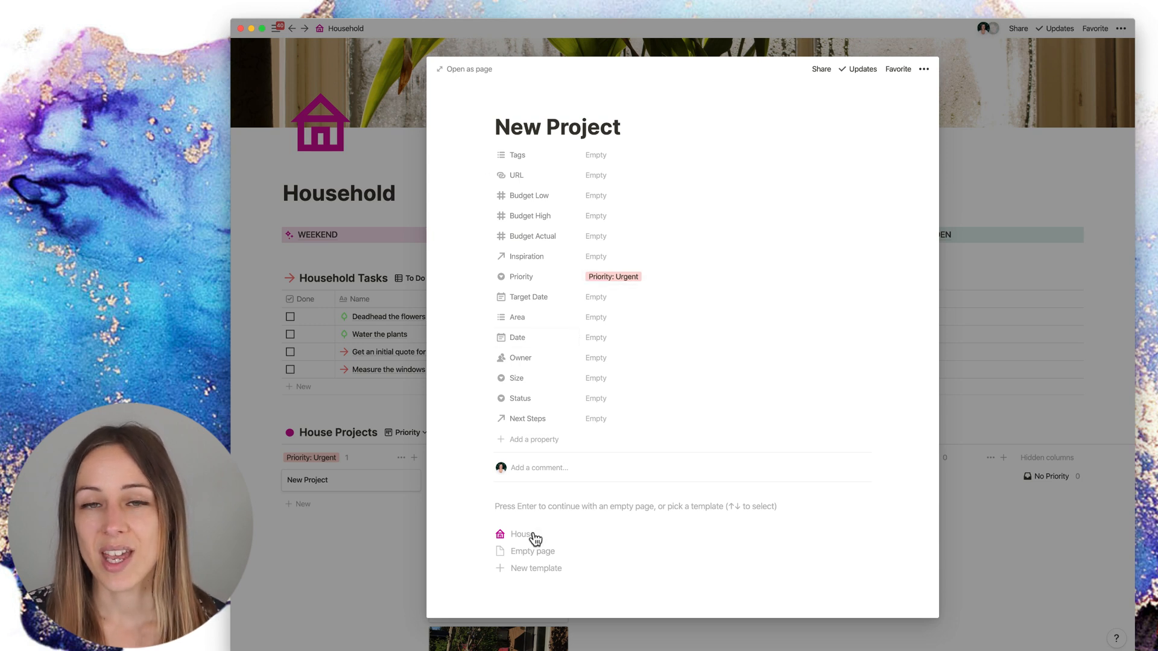
{"action": "mouse_move", "coordinate": [397, 548]}
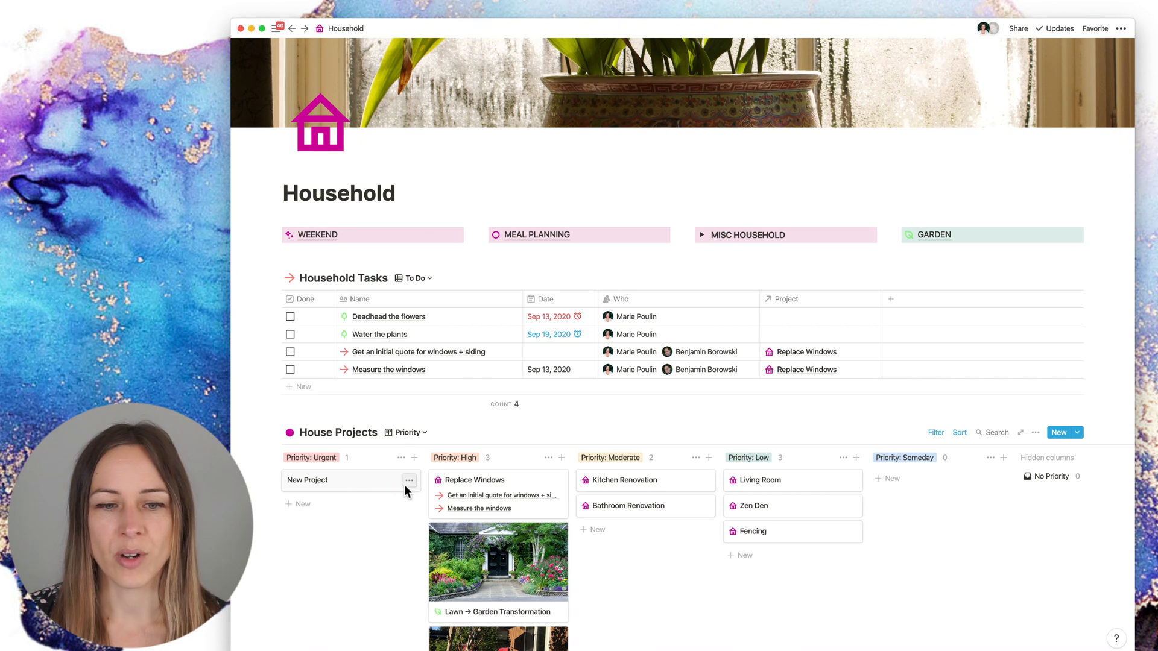
- Delete the 'New Project' card from its ••• menu
{"action": "left_click", "coordinate": [409, 480]}
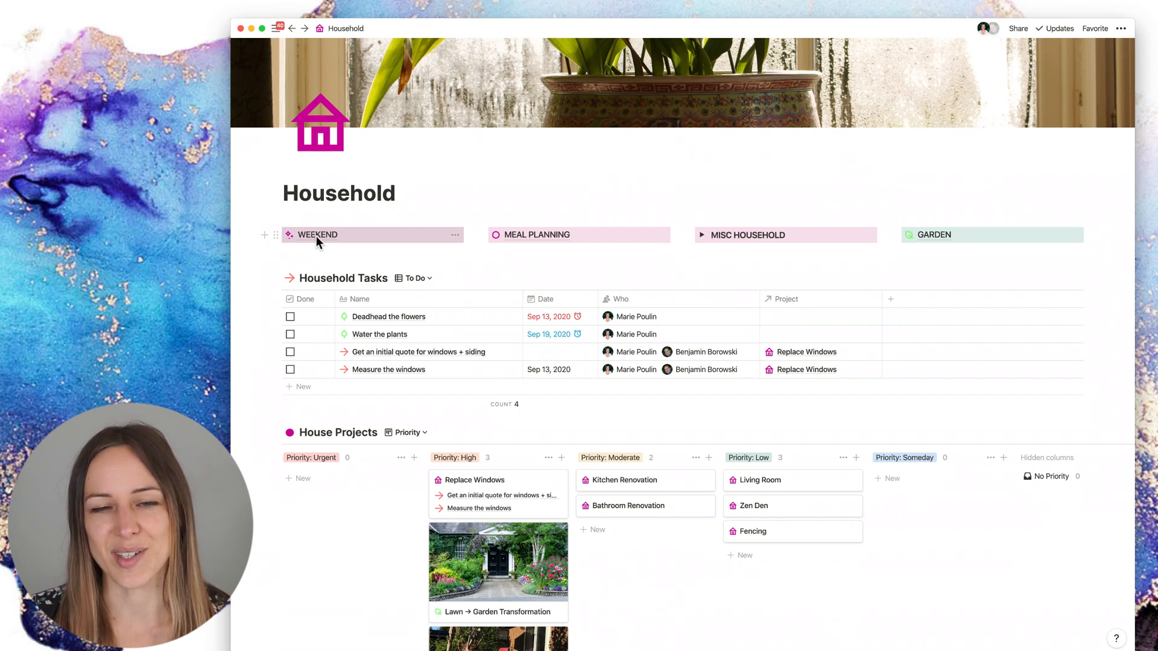
- Go to the WEEKEND subpage and scroll through its checklist, Household Tasks and BUY list
{"action": "left_click", "coordinate": [316, 235]}
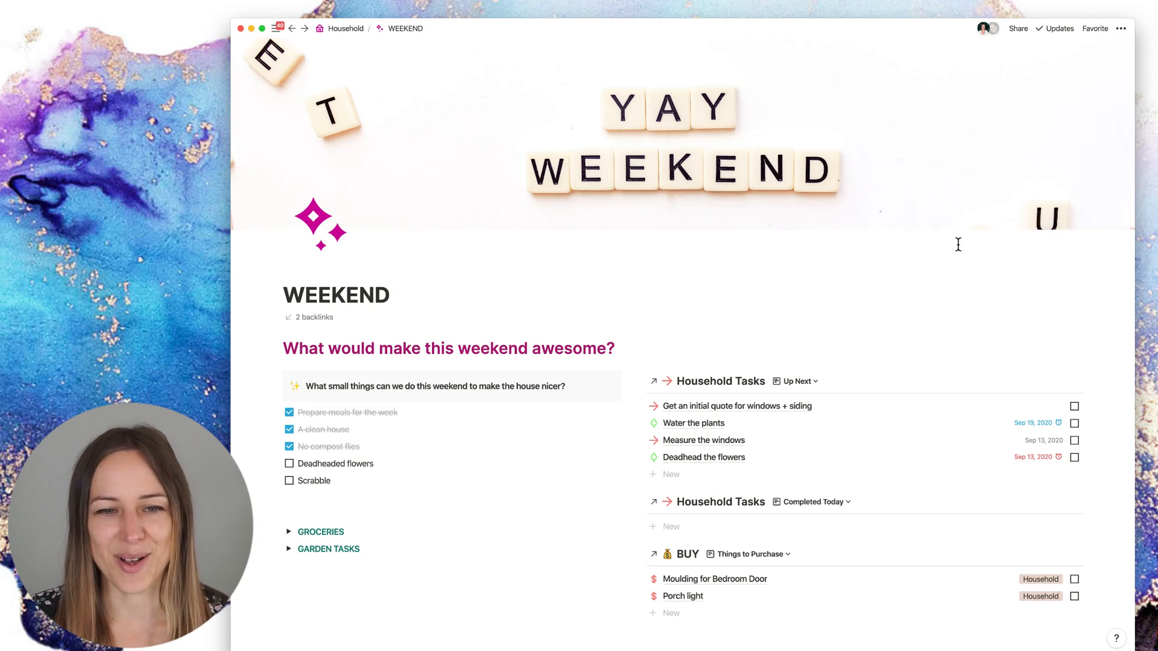
{"action": "scroll", "scroll_direction": "down", "scroll_amount": 3}
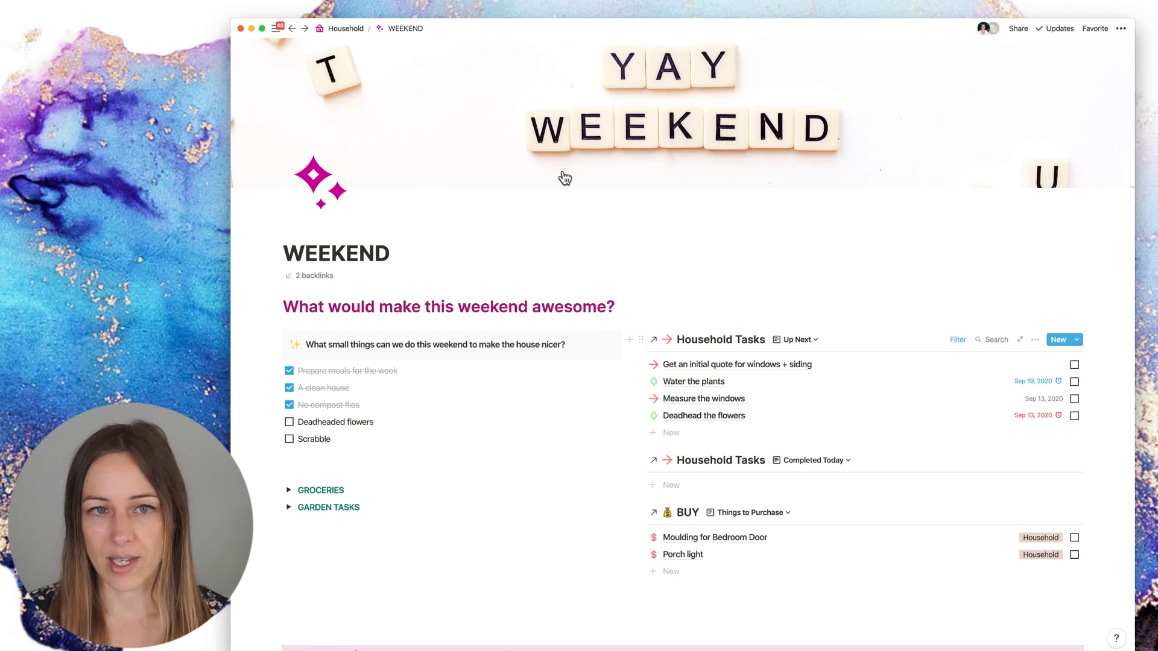
{"action": "mouse_move", "coordinate": [418, 63]}
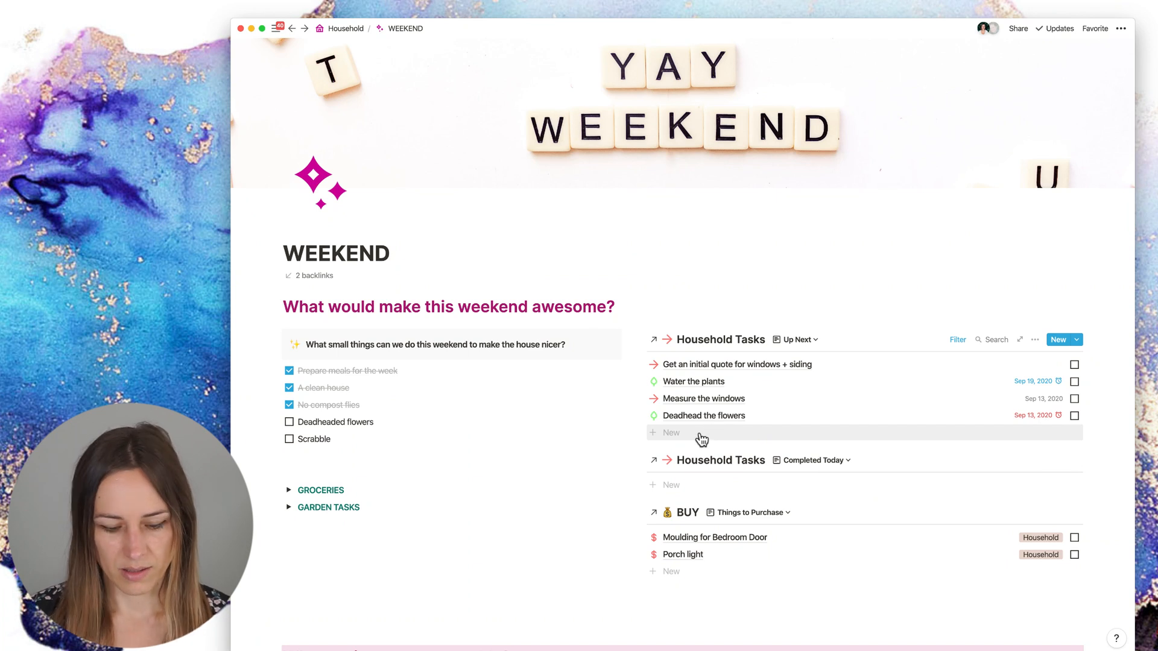
- Add 'New weekend task' under Household Tasks Up Next and check it off
{"action": "left_click", "coordinate": [670, 433]}
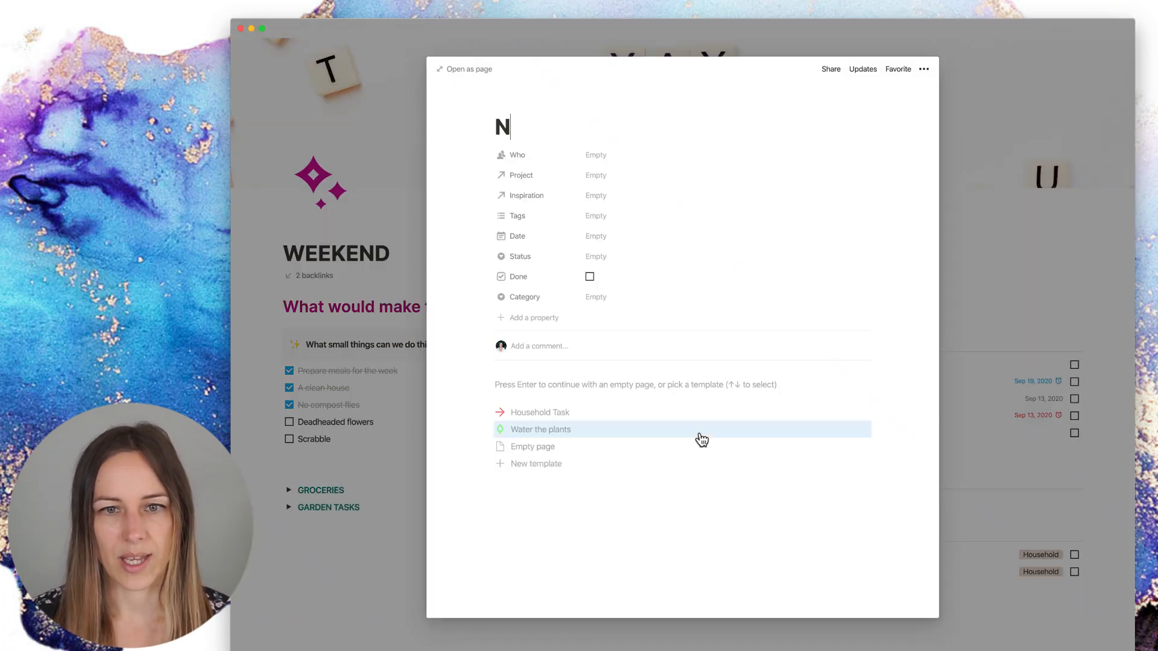
{"action": "type", "text": "ew weekend task"}
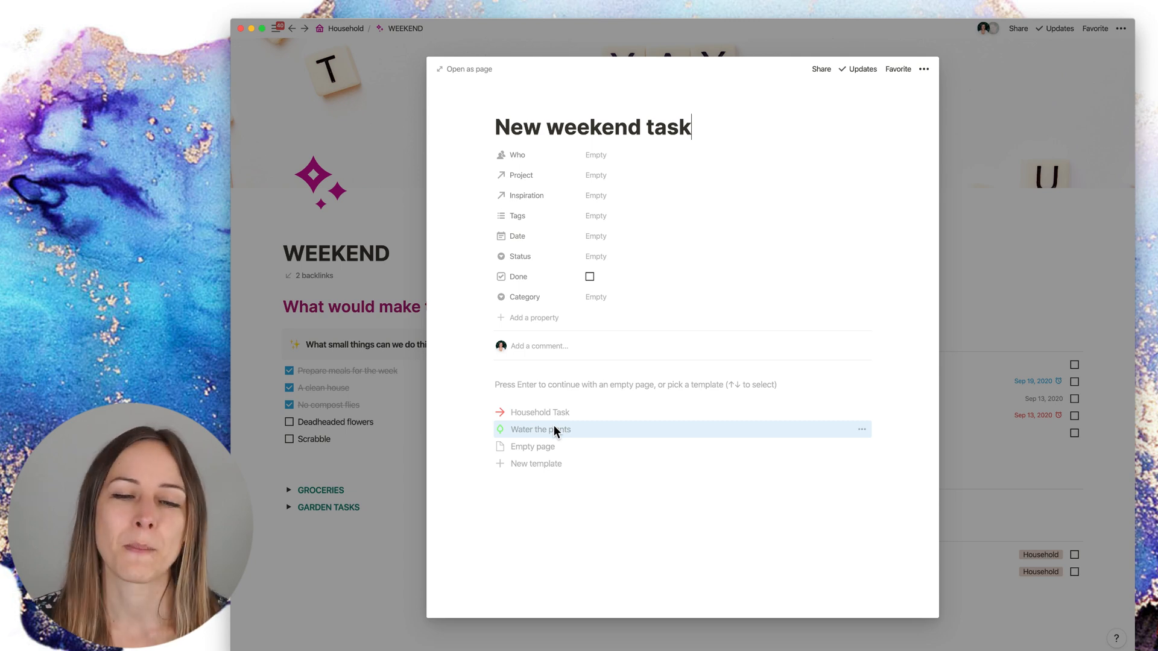
{"action": "mouse_move", "coordinate": [539, 412]}
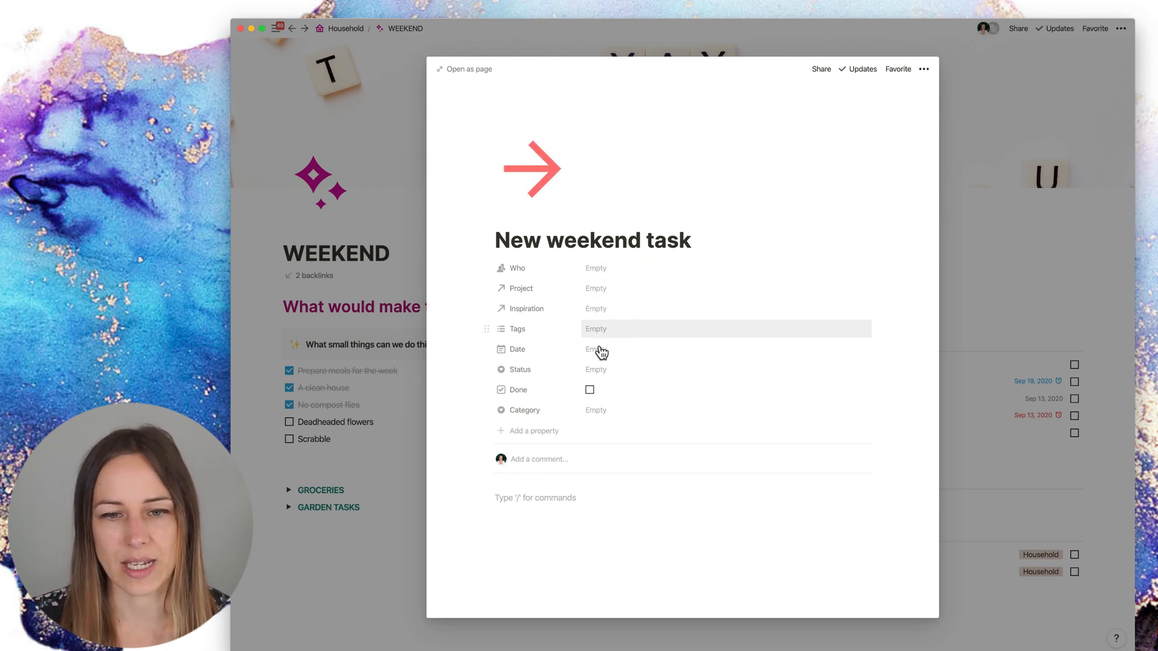
{"action": "mouse_move", "coordinate": [951, 312]}
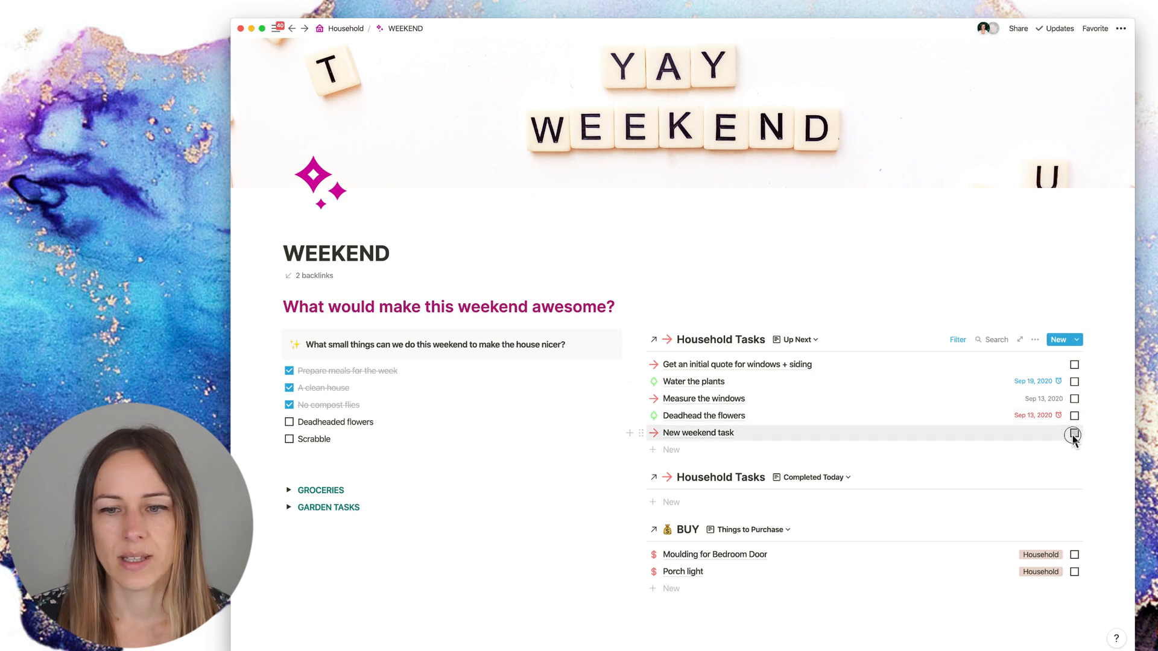
{"action": "left_click", "coordinate": [1073, 433]}
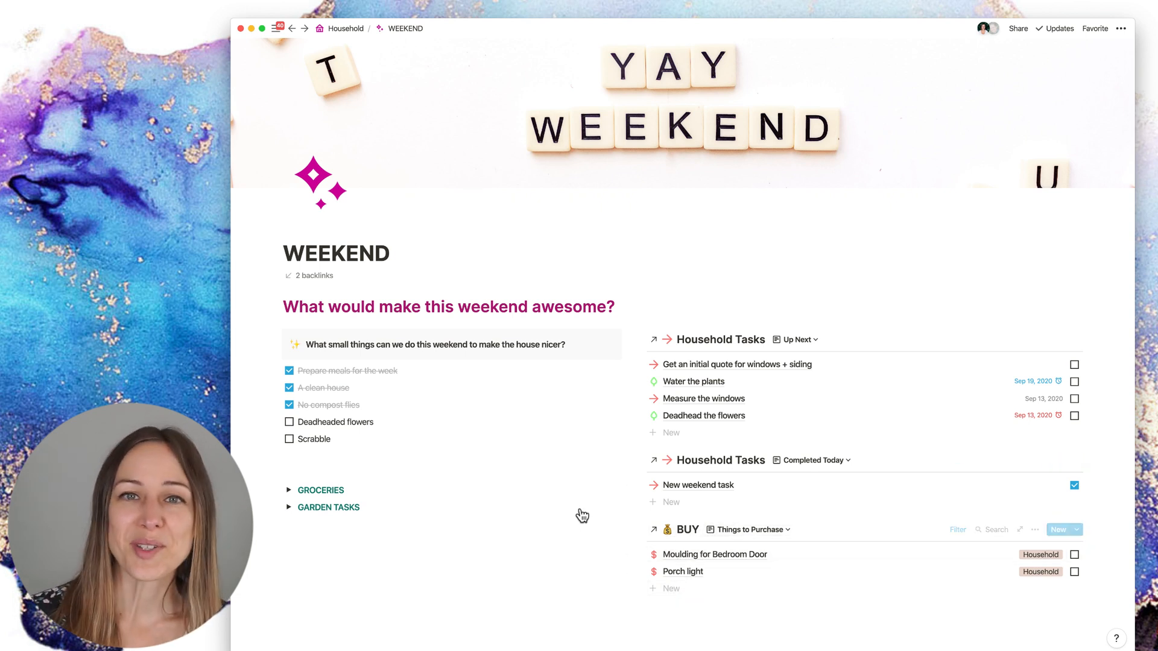
{"action": "mouse_move", "coordinate": [580, 509]}
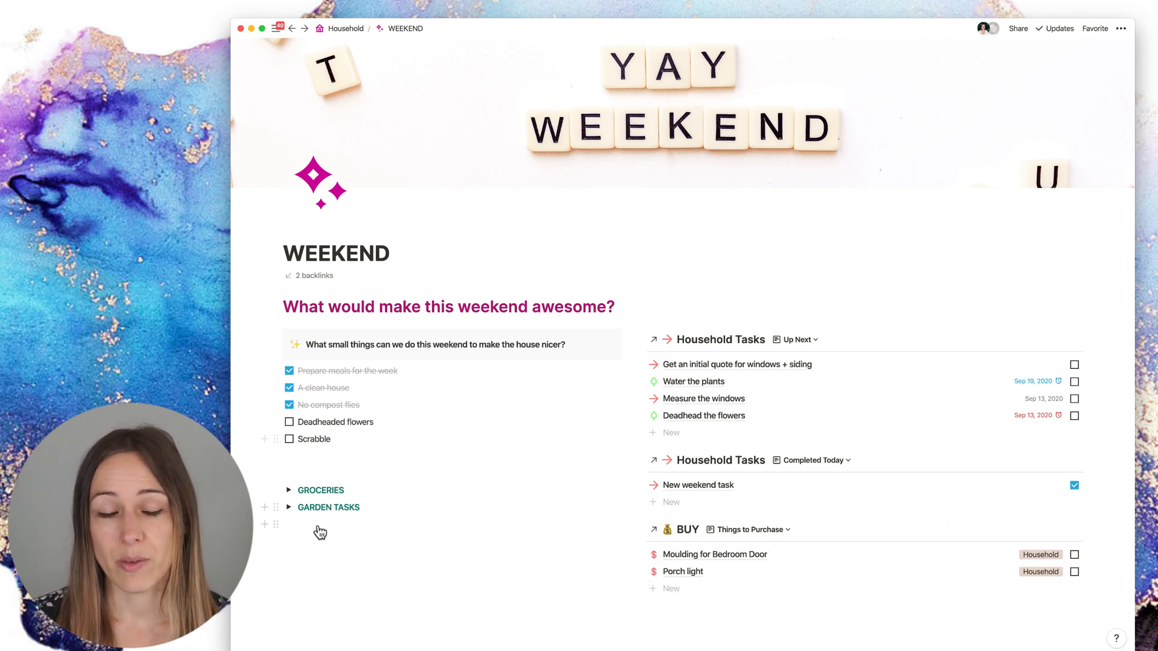
- Show the Master grocery list and mark Avocado, Banana and Basil as needed now
{"action": "left_click", "coordinate": [288, 490]}
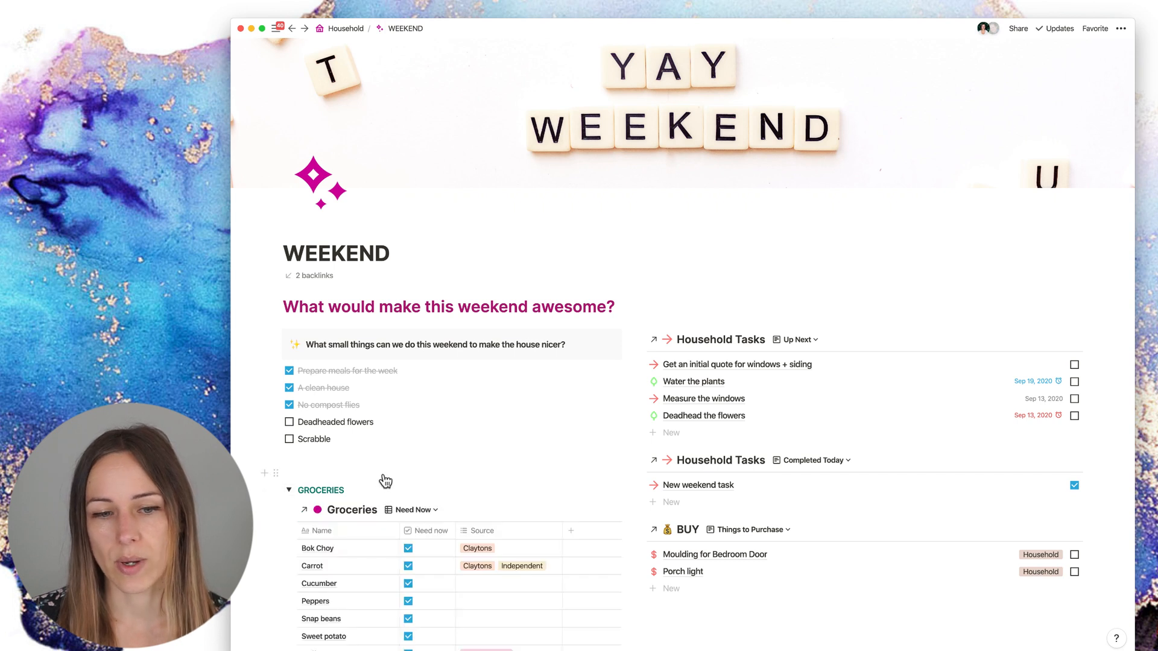
{"action": "scroll", "scroll_direction": "down", "scroll_amount": 3}
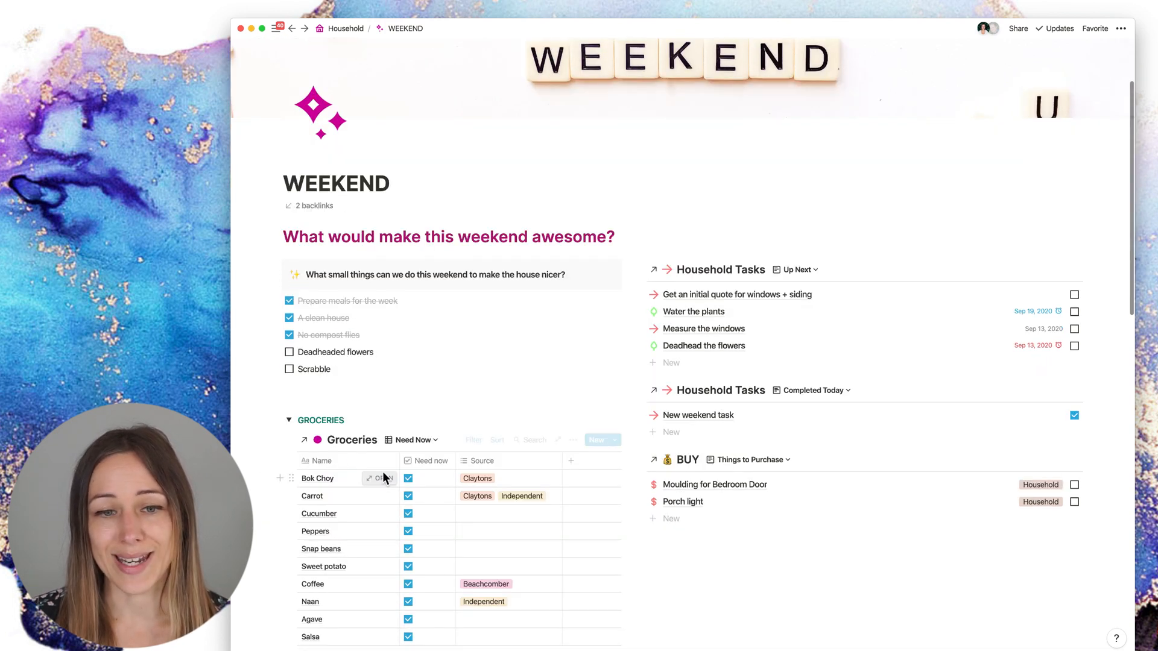
{"action": "left_click", "coordinate": [411, 329]}
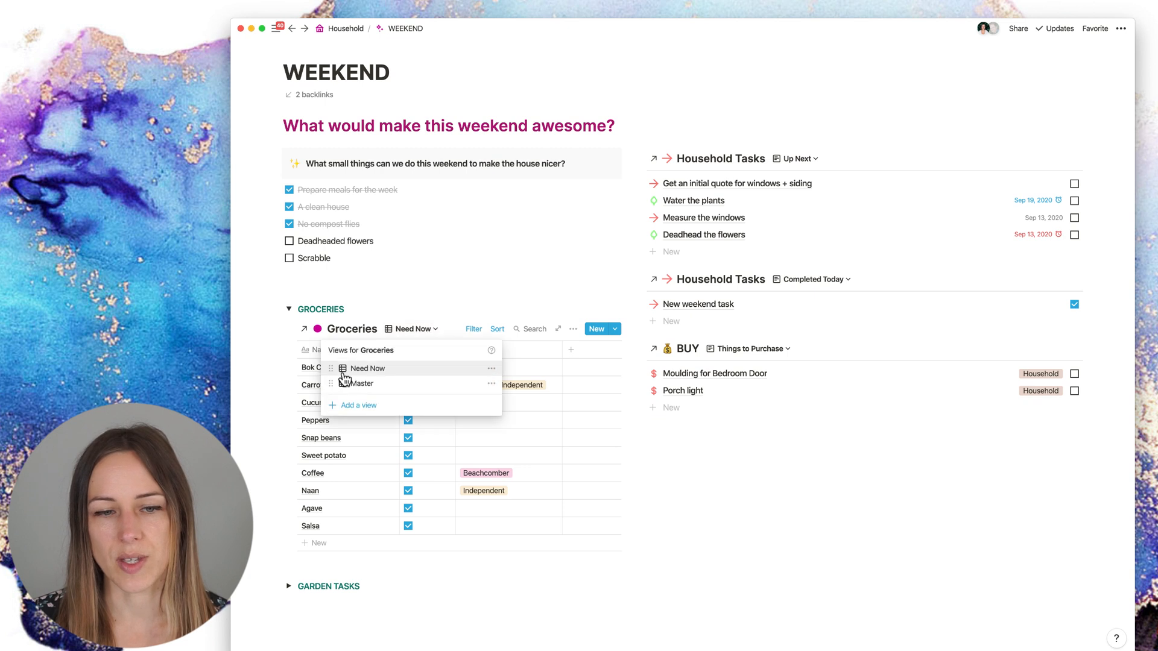
{"action": "left_click", "coordinate": [361, 384]}
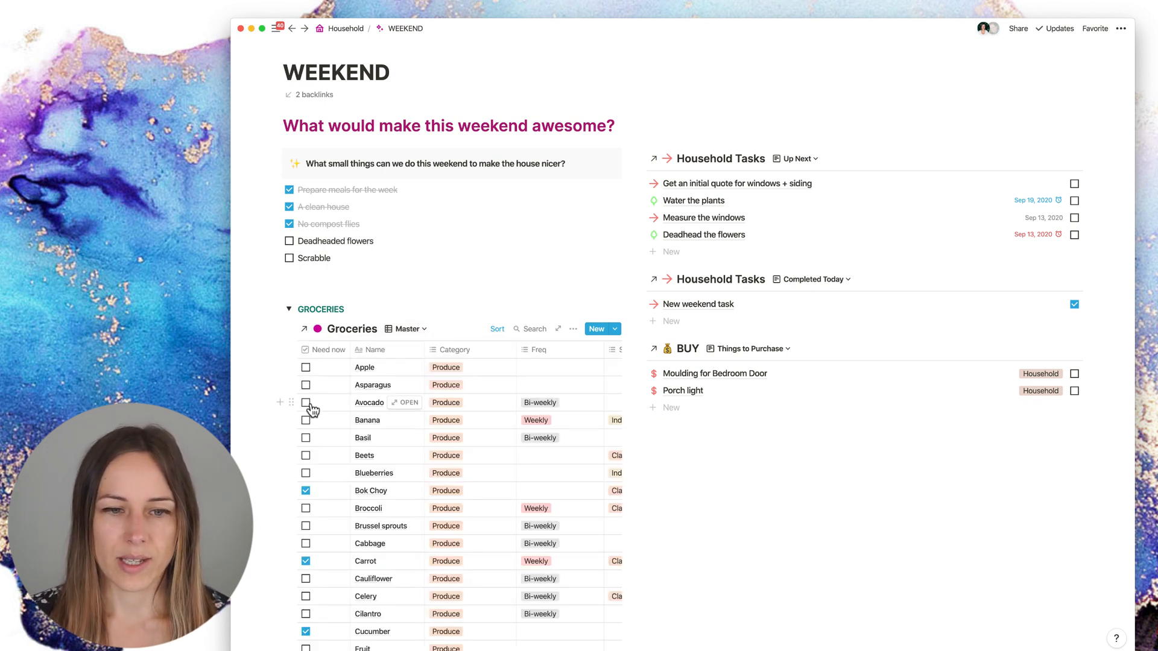
{"action": "left_click", "coordinate": [306, 402]}
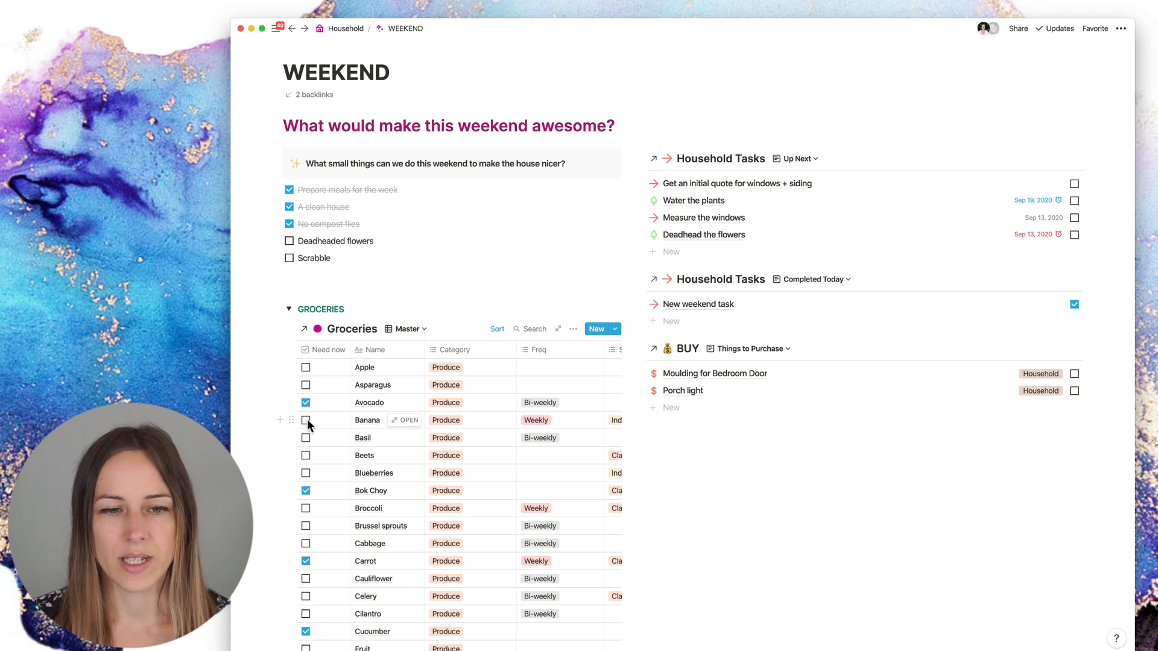
{"action": "left_click", "coordinate": [406, 328]}
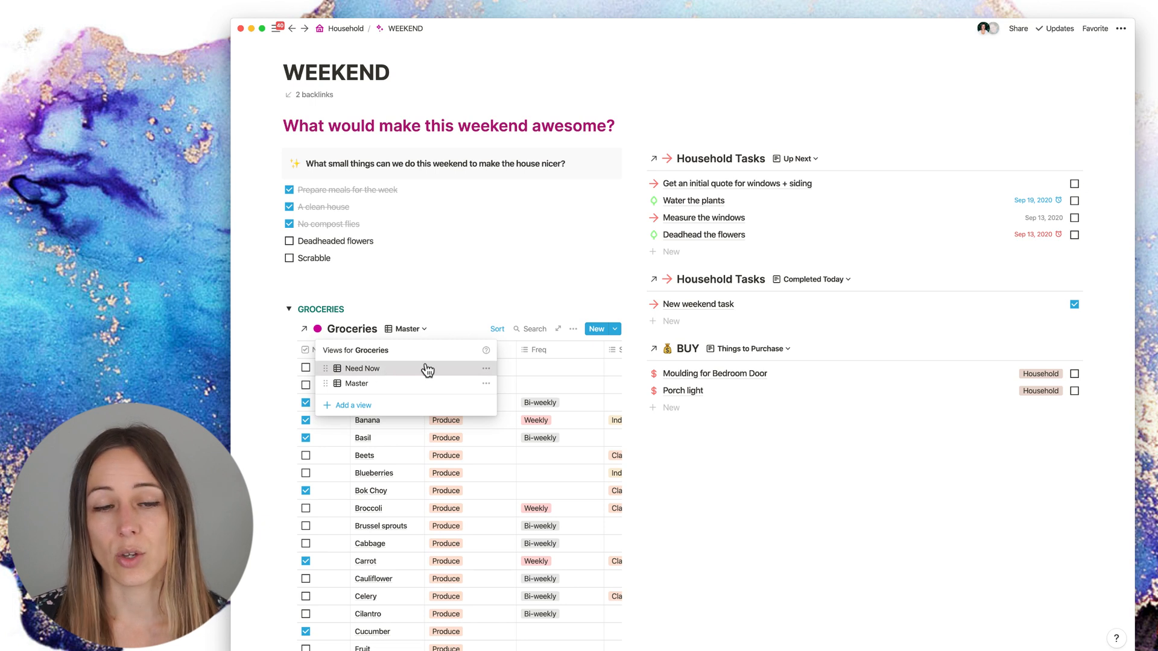
- Return Groceries to Need Now, collapse GROCERIES and expand GARDEN TASKS
{"action": "left_click", "coordinate": [361, 368]}
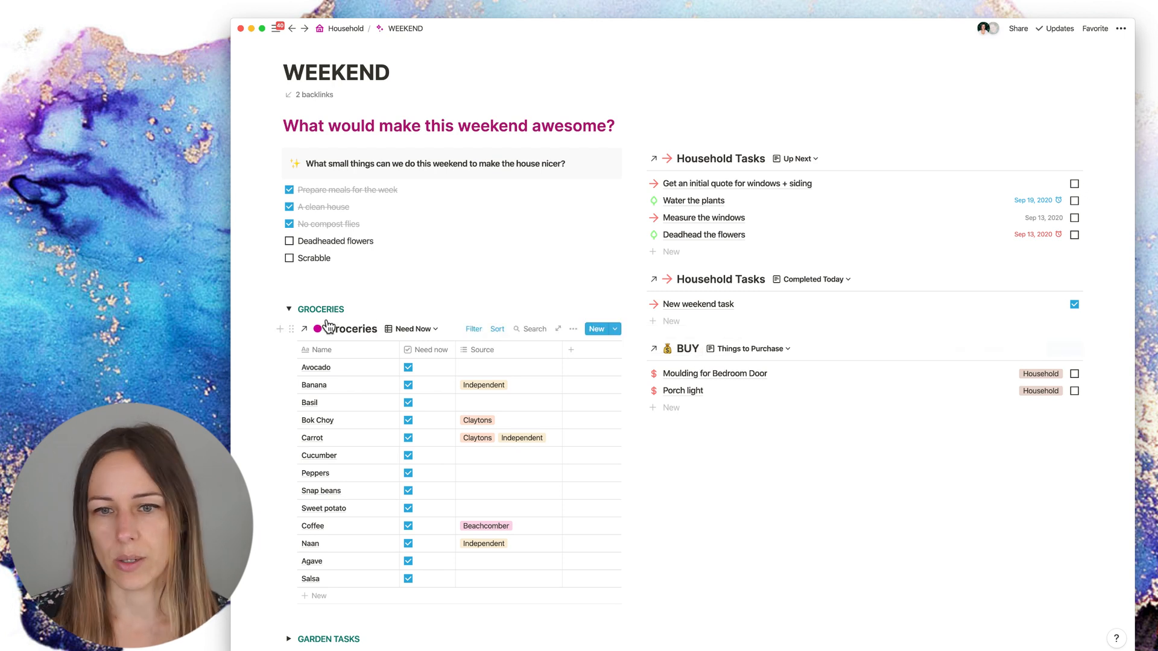
{"action": "left_click", "coordinate": [288, 309]}
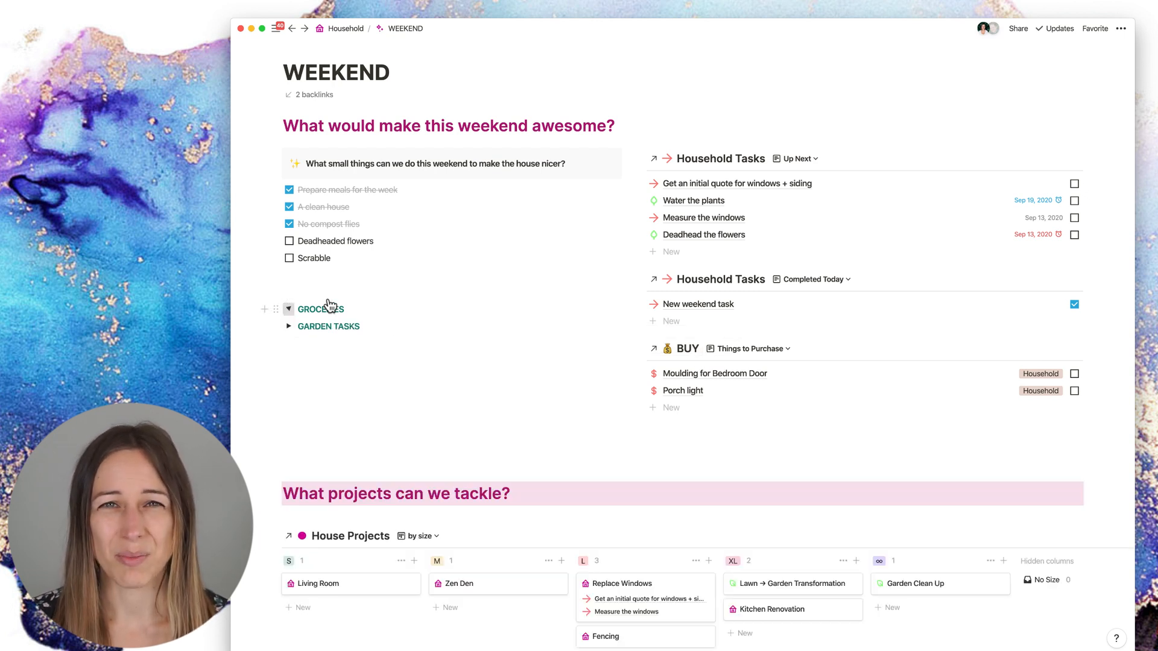
{"action": "left_click", "coordinate": [289, 308]}
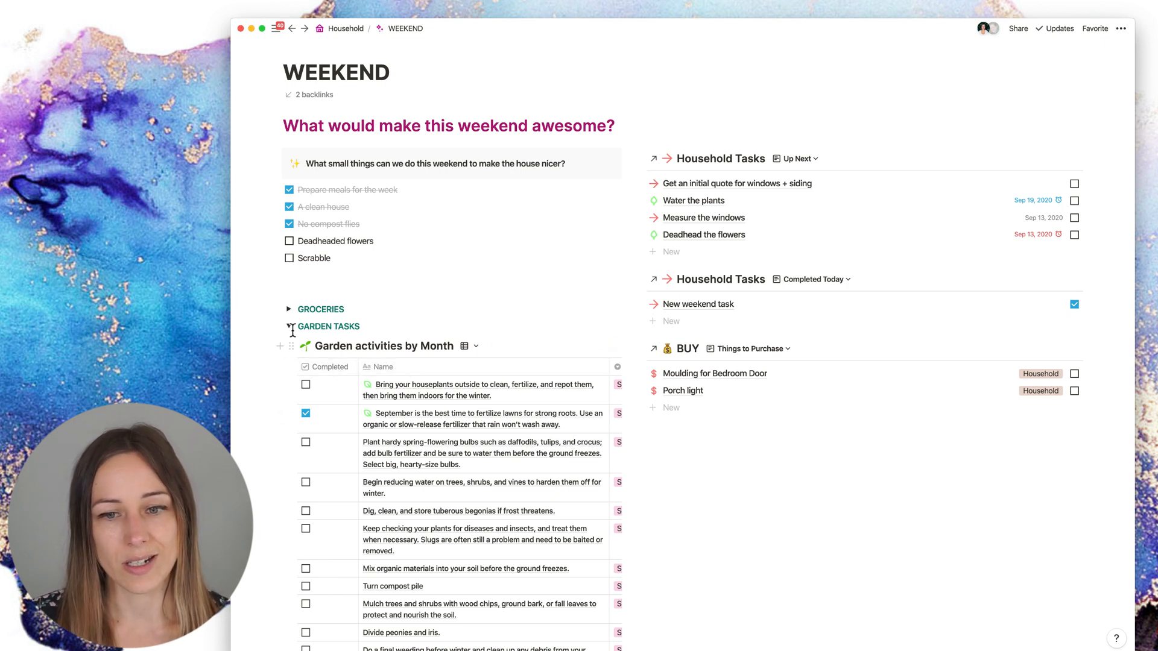
- Collapse GARDEN TASKS; switch House Projects to Projects to tackle, then back to by size
{"action": "left_click", "coordinate": [289, 326]}
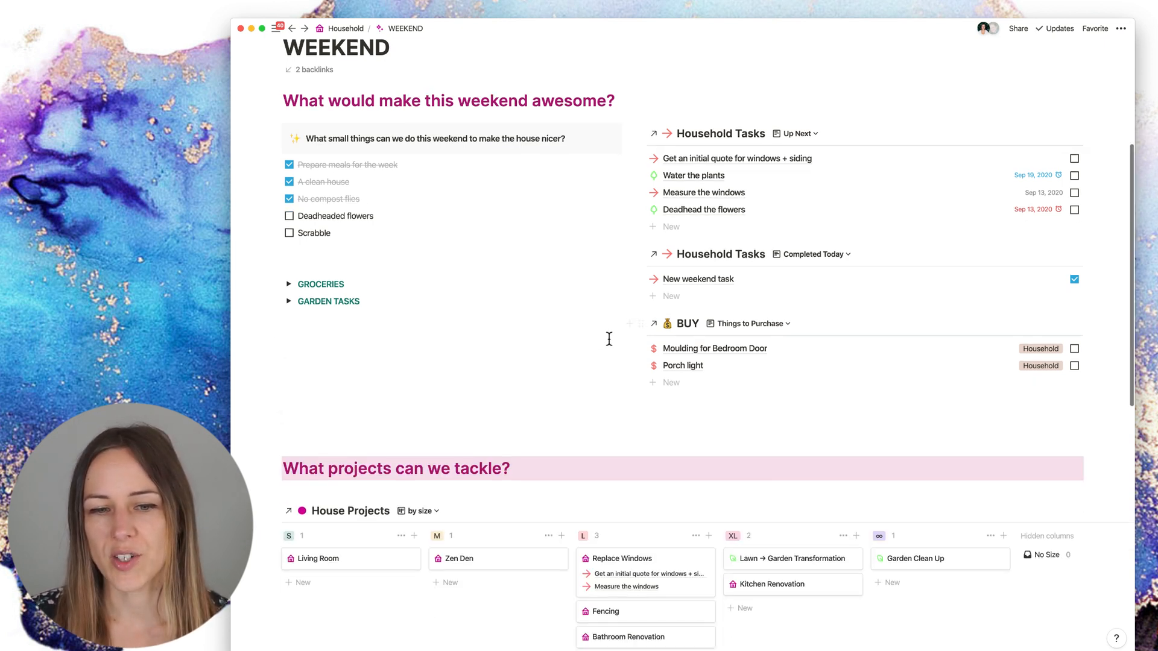
{"action": "scroll", "scroll_direction": "down", "scroll_amount": 3}
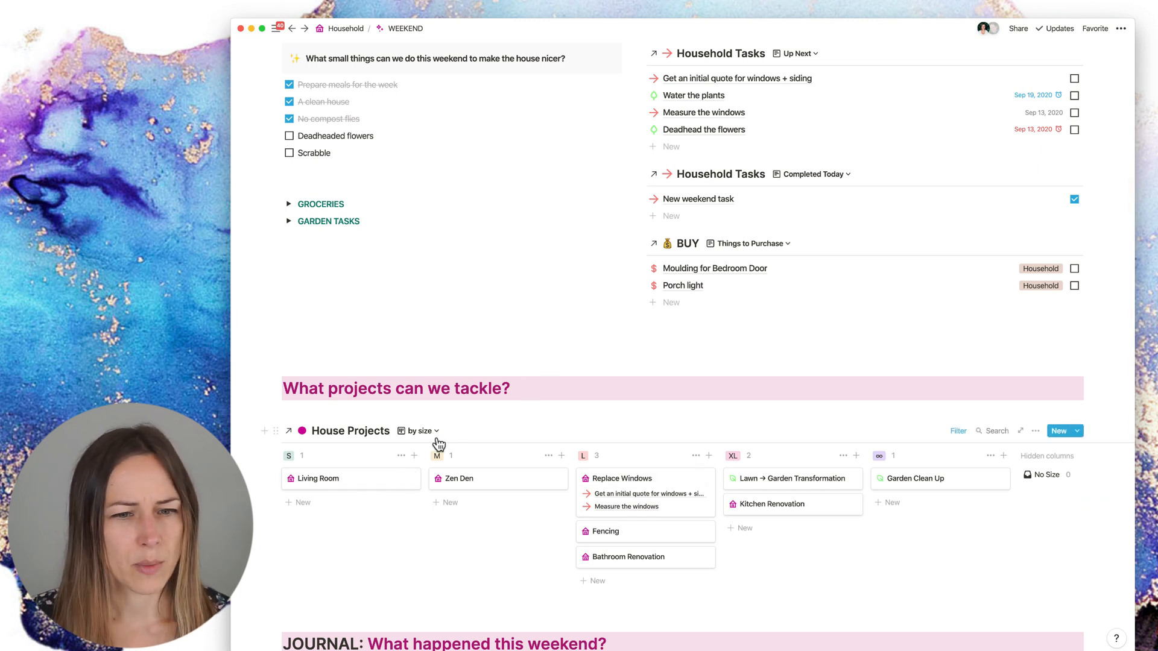
{"action": "left_click", "coordinate": [418, 431]}
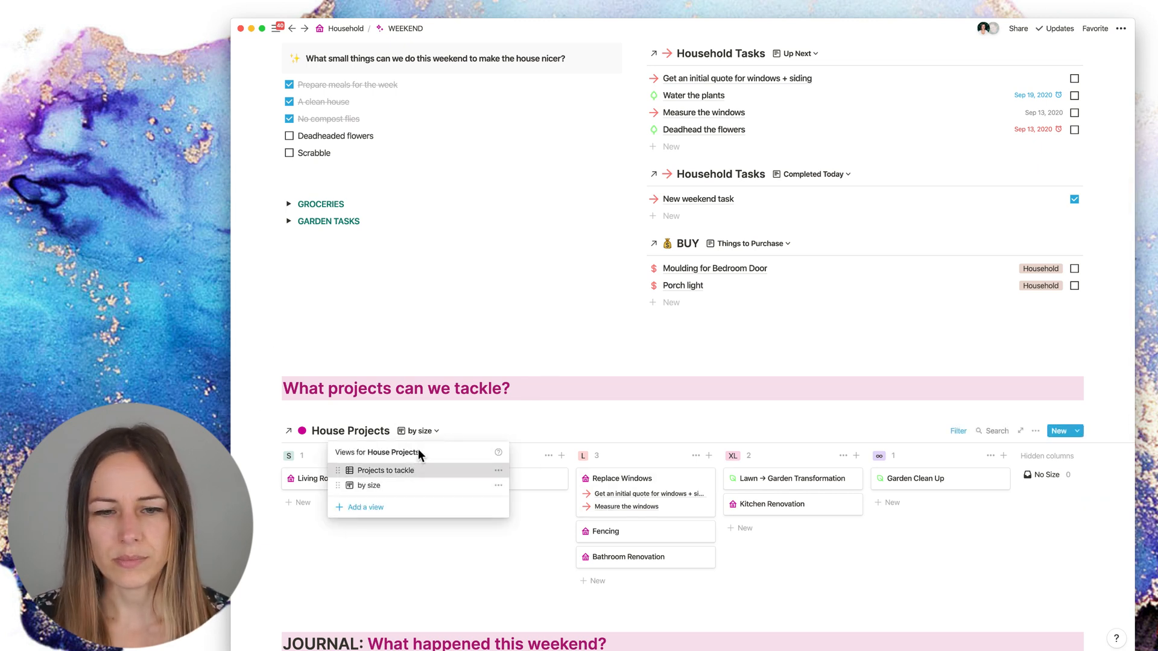
{"action": "left_click", "coordinate": [385, 471]}
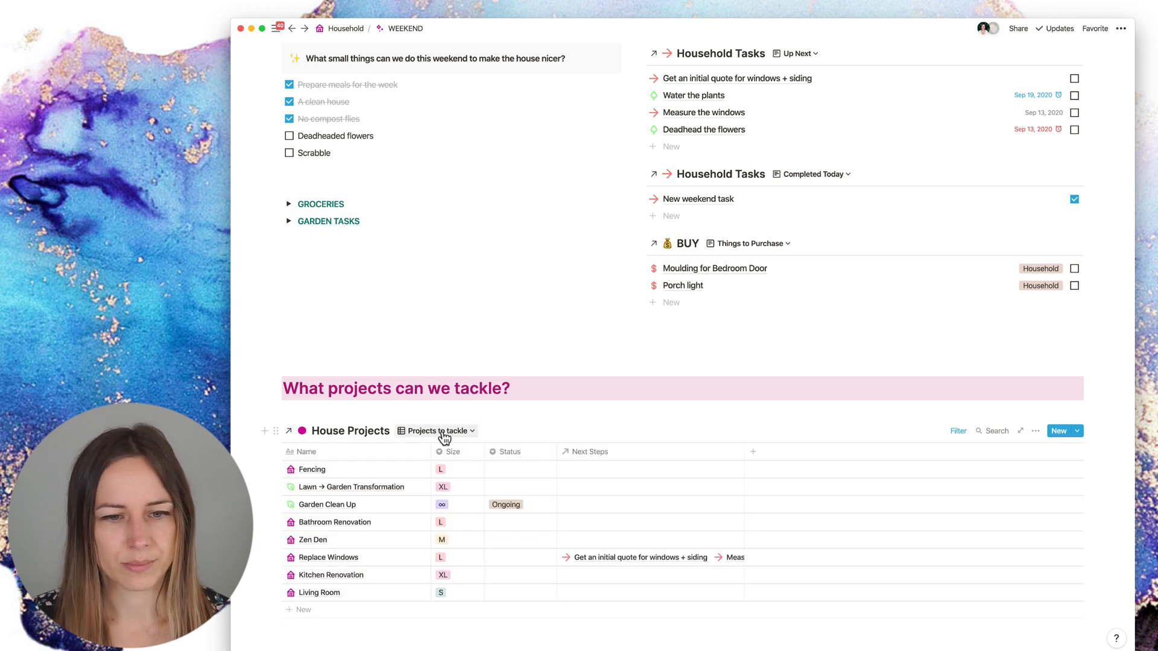
{"action": "left_click", "coordinate": [435, 430]}
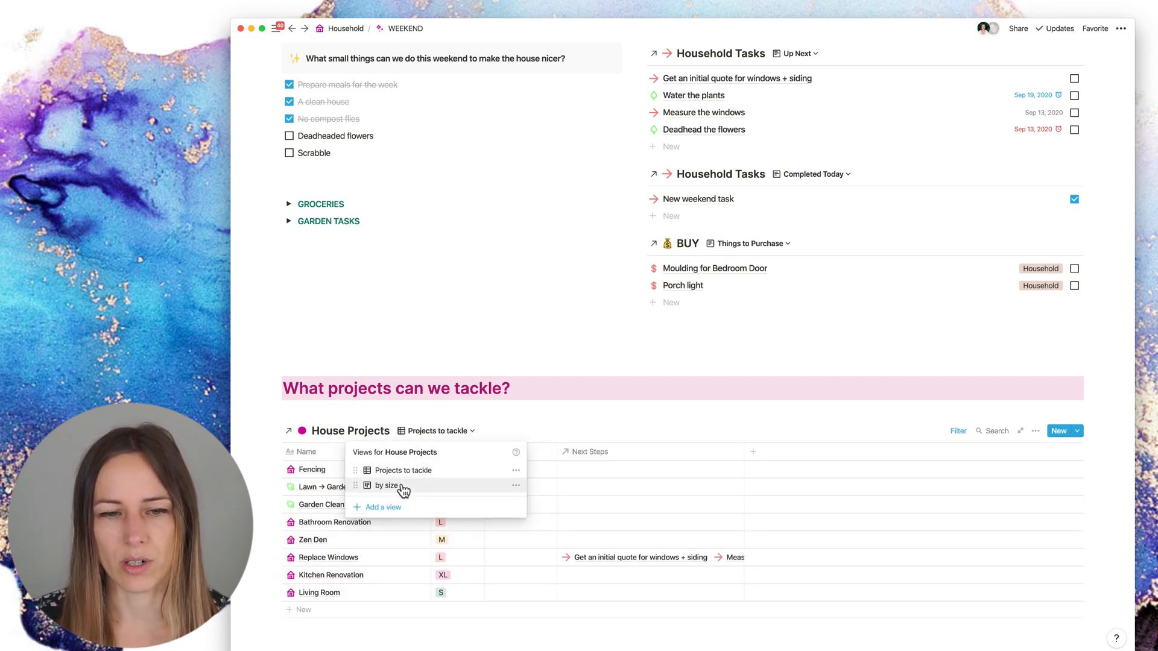
{"action": "left_click", "coordinate": [386, 485]}
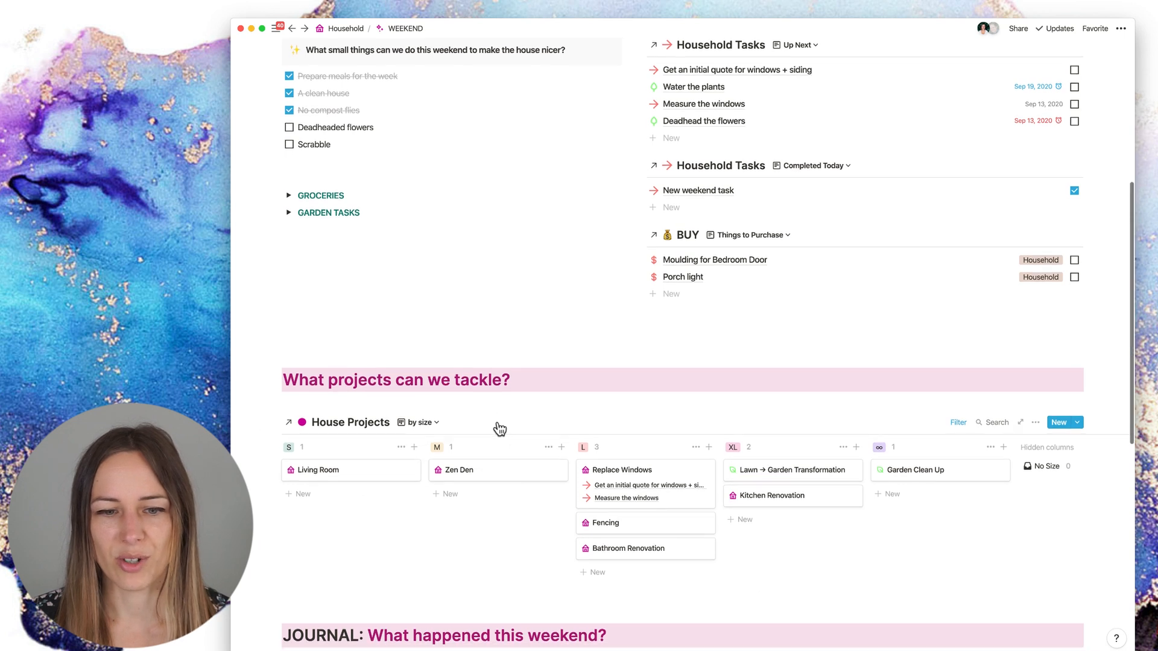
{"action": "scroll", "scroll_direction": "down", "scroll_amount": 3}
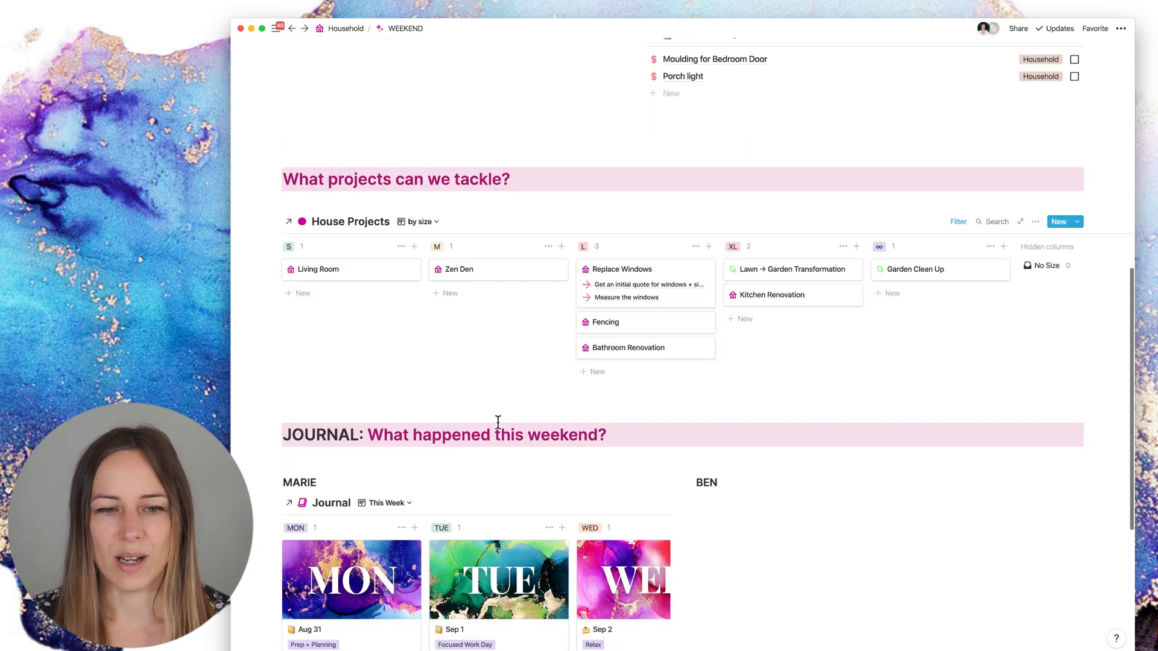
{"action": "scroll", "scroll_direction": "down", "scroll_amount": 3}
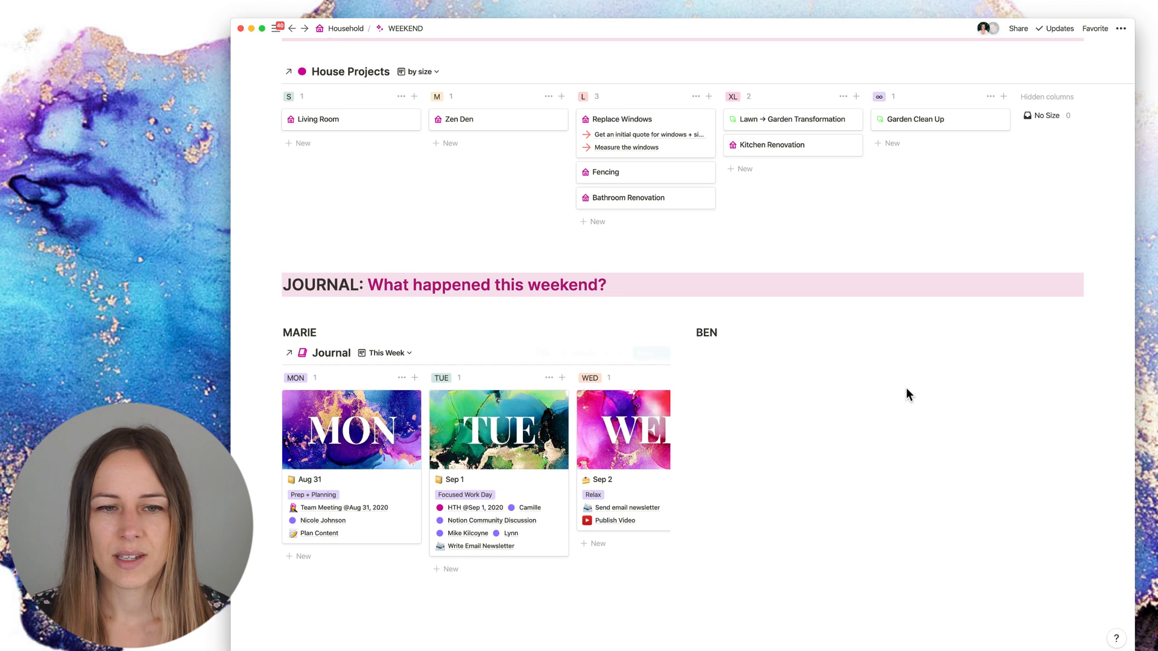
{"action": "mouse_move", "coordinate": [605, 352]}
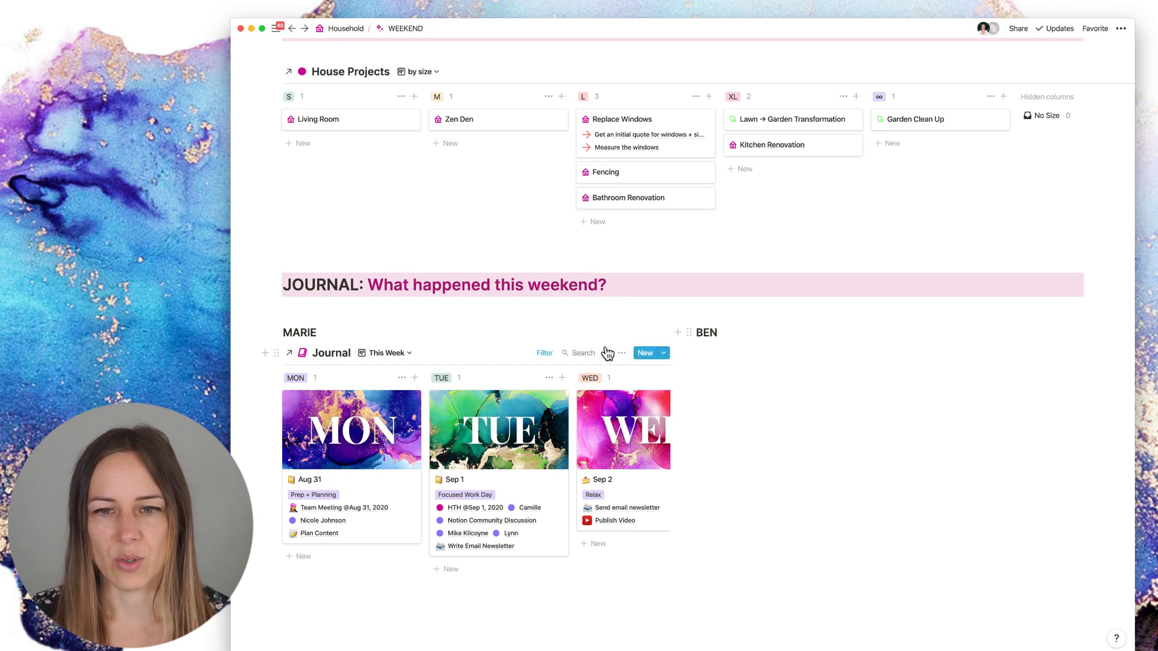
{"action": "scroll", "scroll_direction": "down", "scroll_amount": 3}
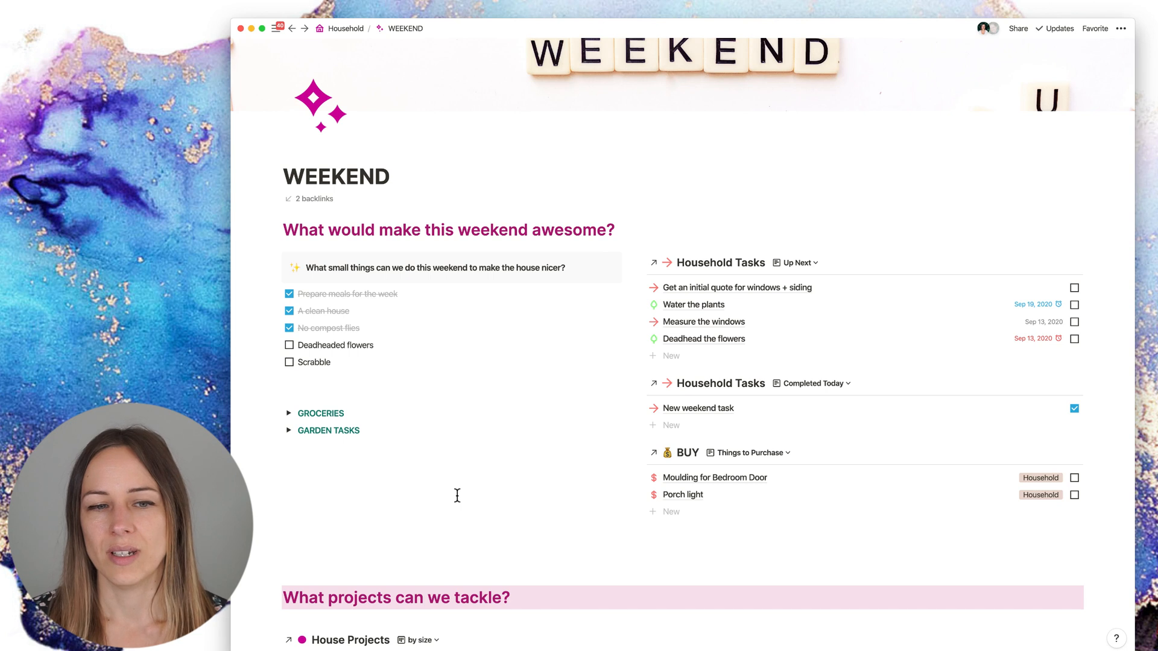
{"action": "mouse_move", "coordinate": [458, 502]}
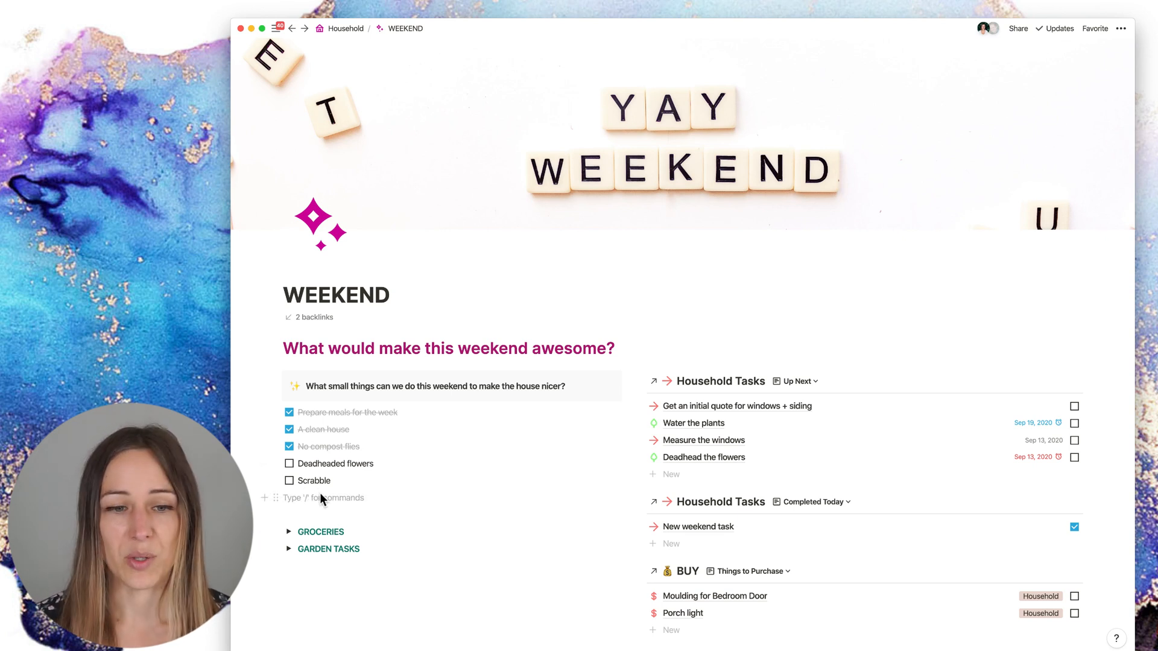
{"action": "type", "text": "@boook"}
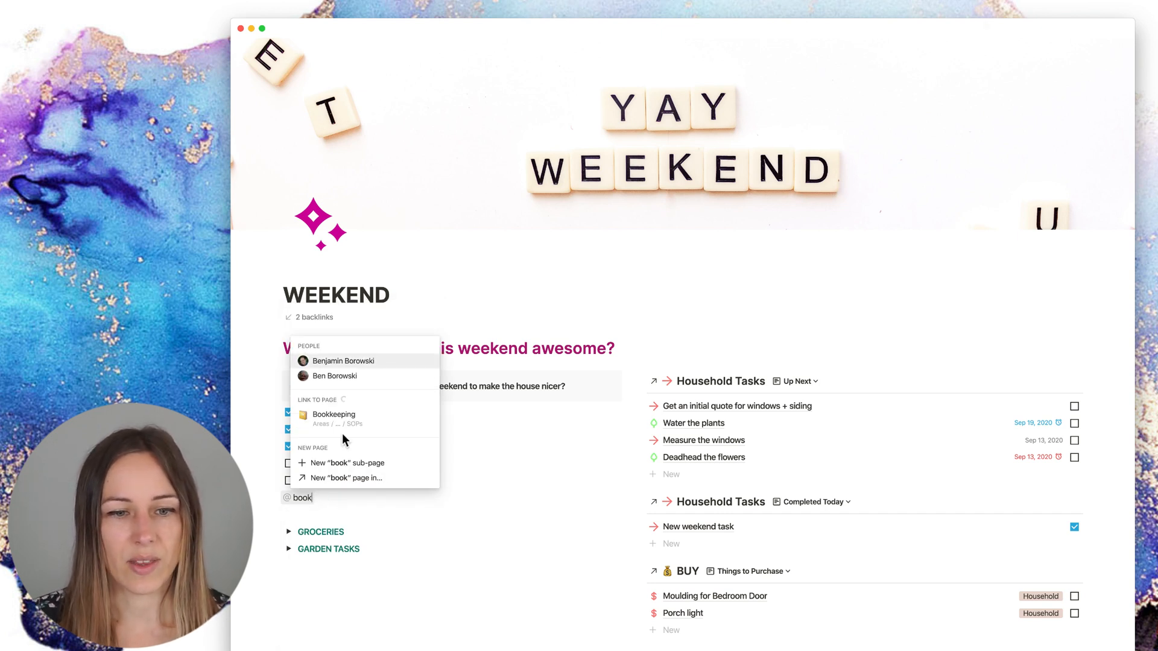
{"action": "left_click", "coordinate": [333, 414]}
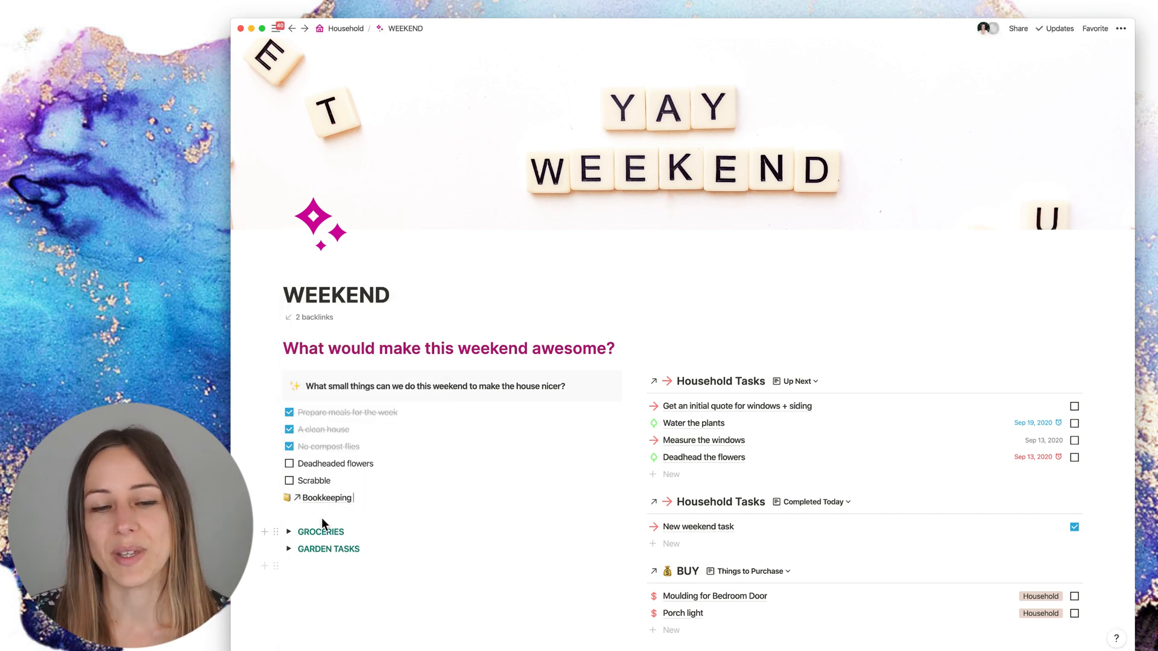